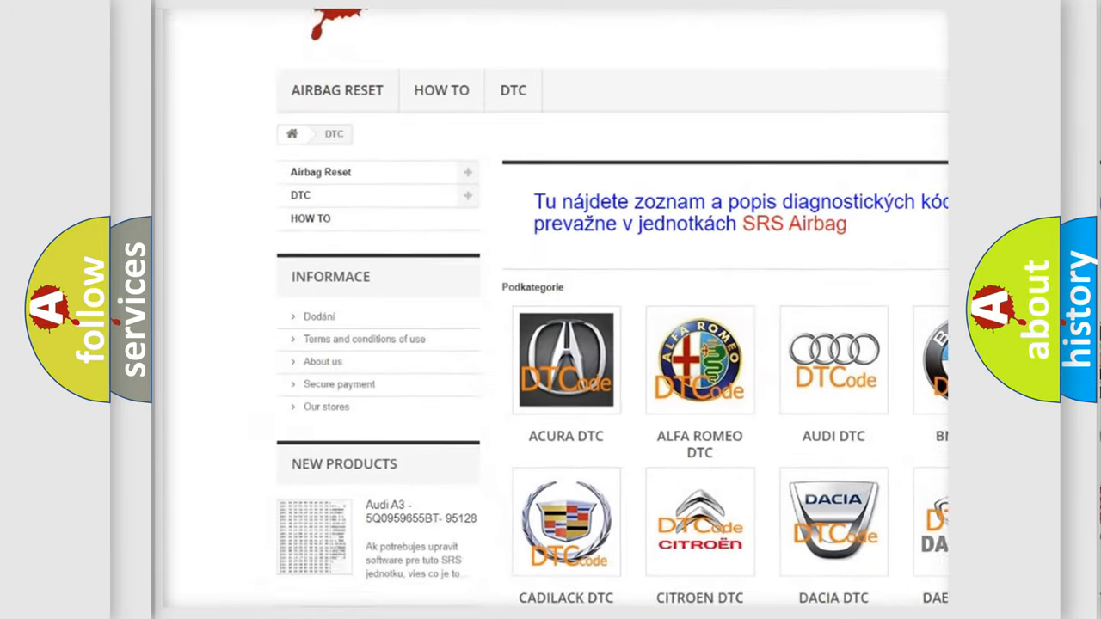
{"action": "scroll", "scroll_direction": "down", "scroll_amount": 3}
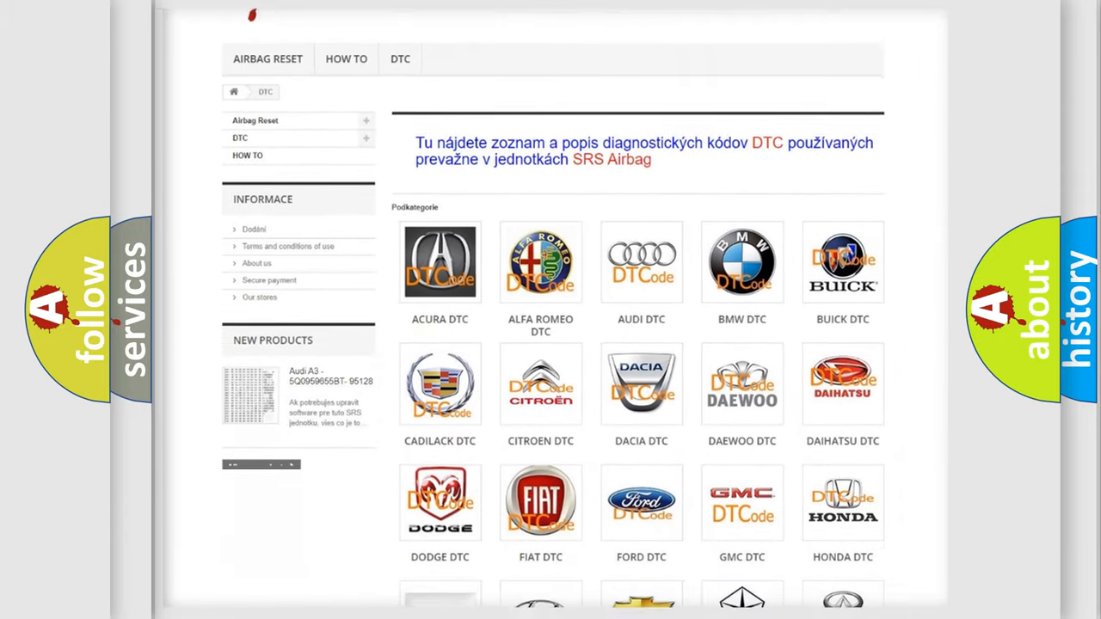
{"action": "scroll", "scroll_direction": "down", "scroll_amount": 3}
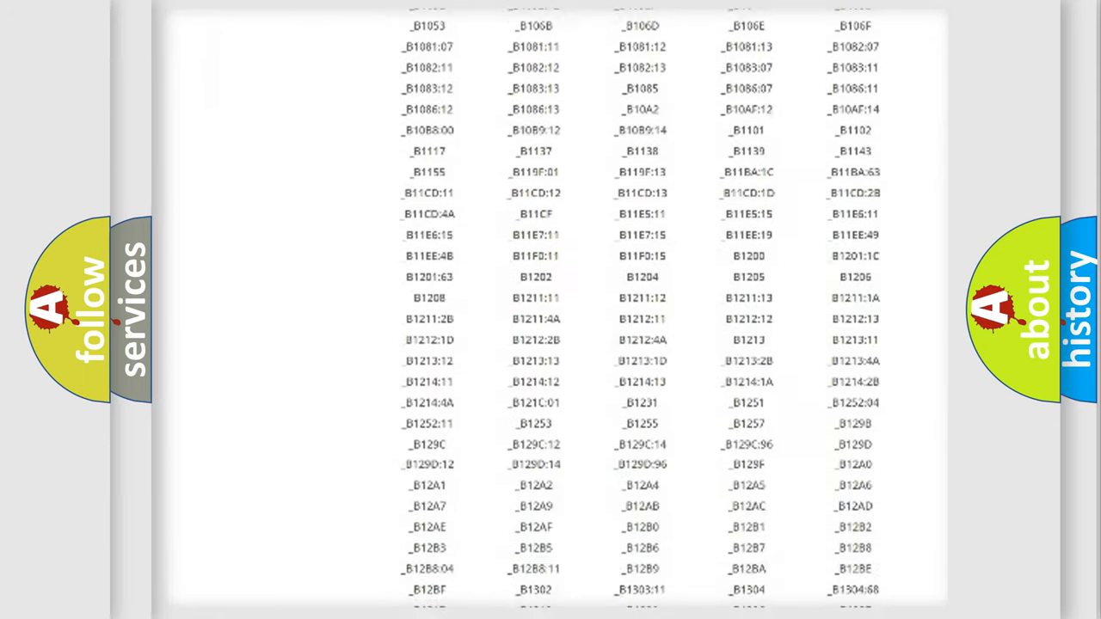
{"action": "scroll", "scroll_direction": "down", "scroll_amount": 3}
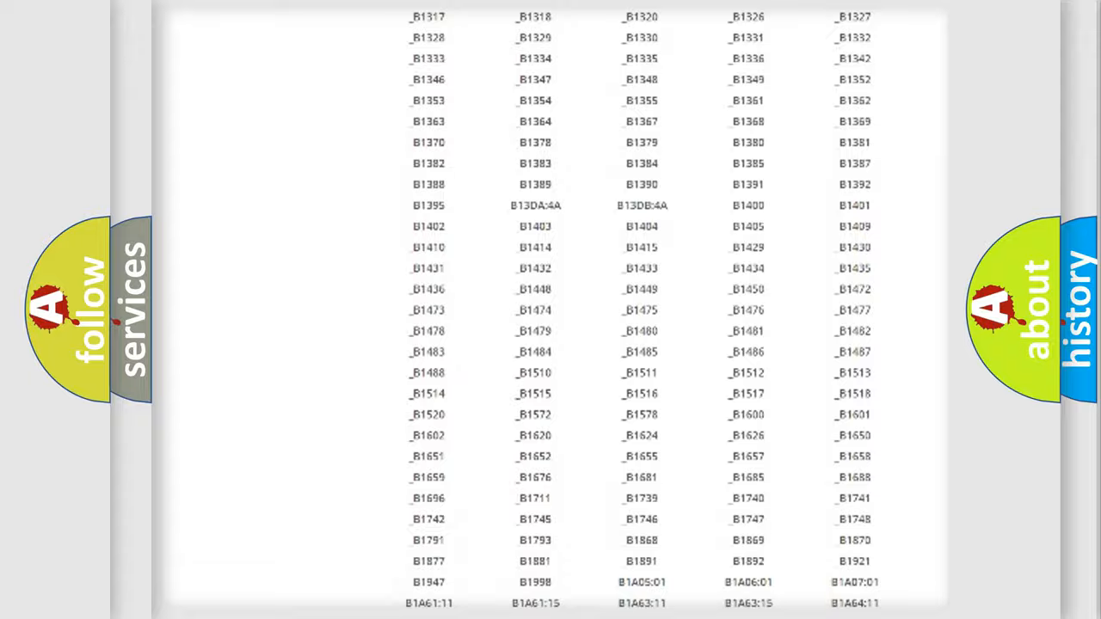
{"action": "scroll", "scroll_direction": "up", "scroll_amount": 3}
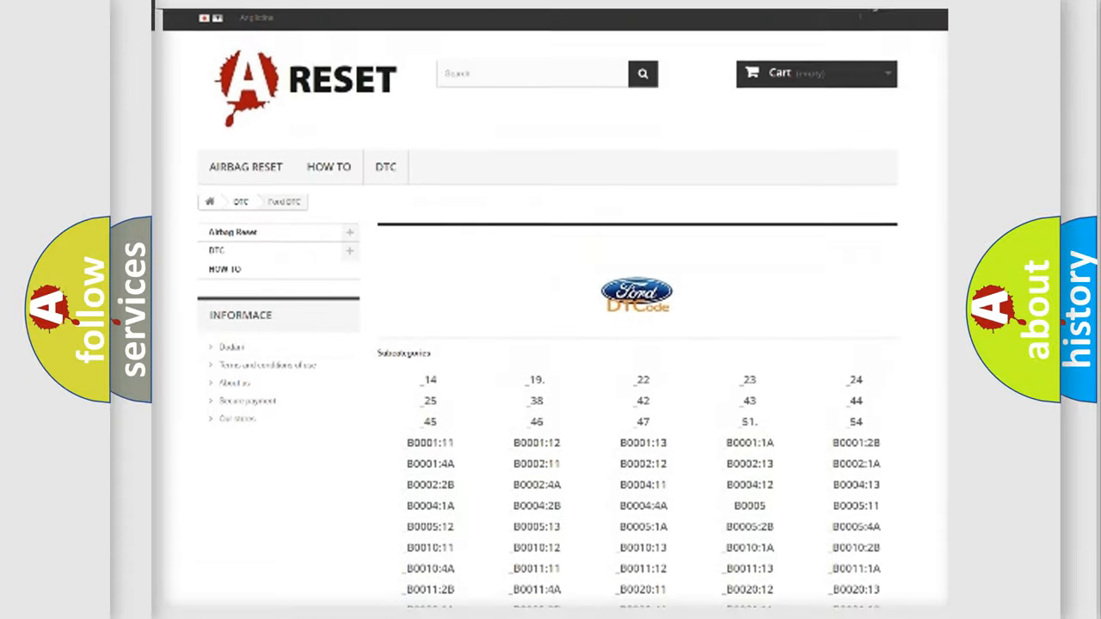